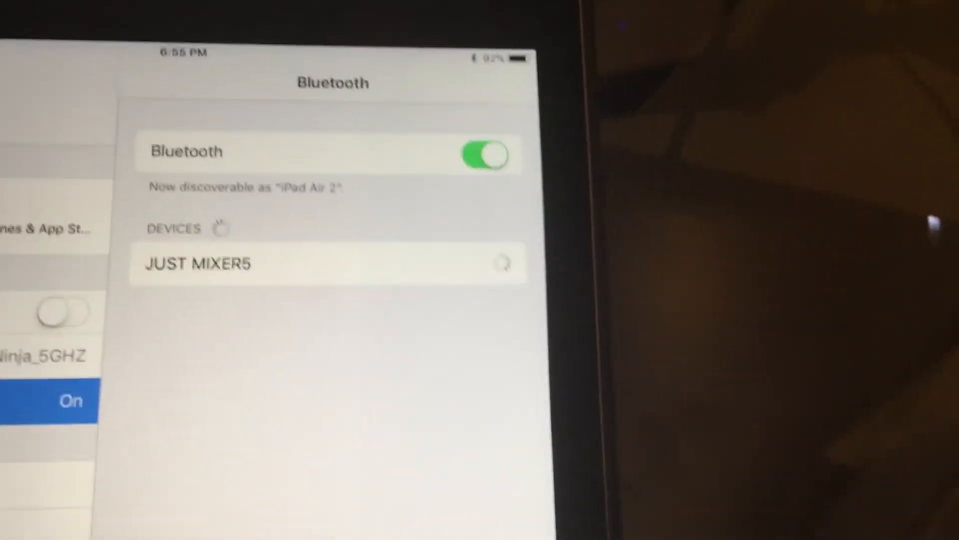
Step: Go back to the home screen while JUST MIXER5 connects, then raise the volume
{"action": "left_click", "coordinate": [324, 264]}
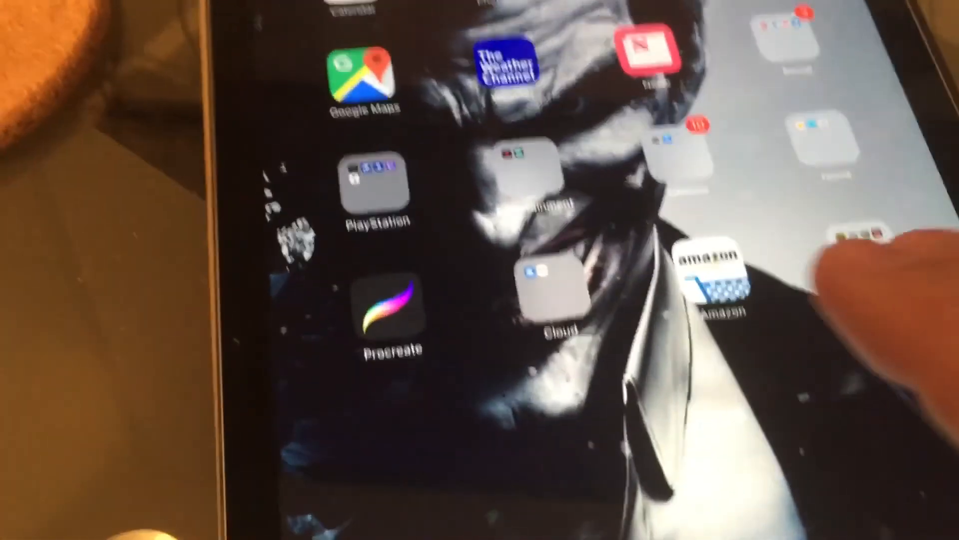
{"action": "key", "text": "volumeup"}
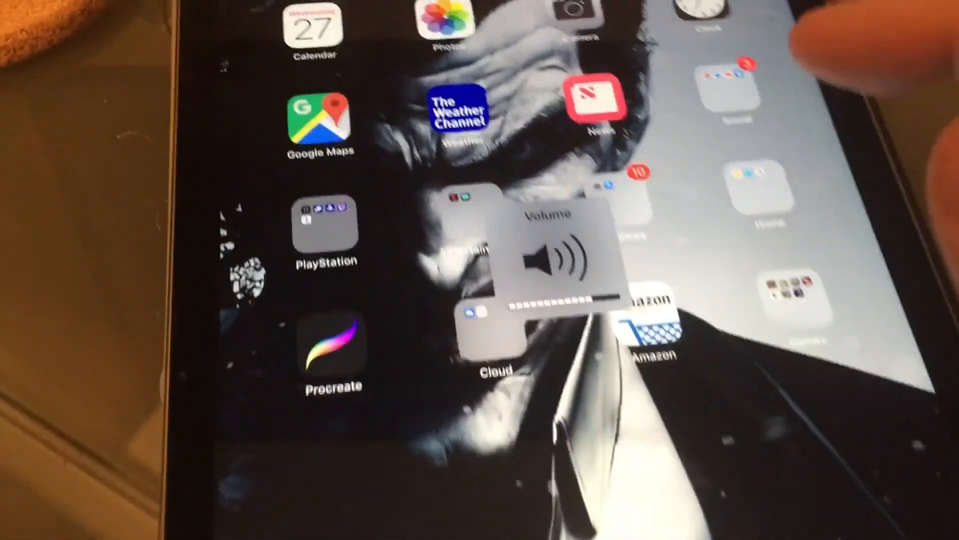